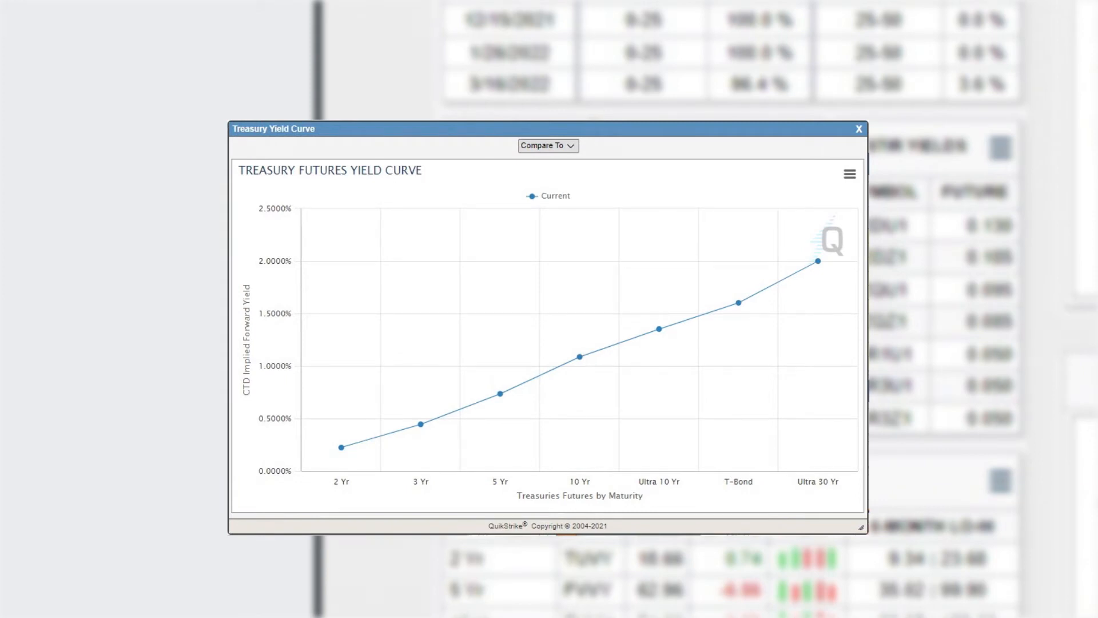
# Close the Treasury Yield Curve pop-up and return to the dashboard panels.
pyautogui.click(859, 129)
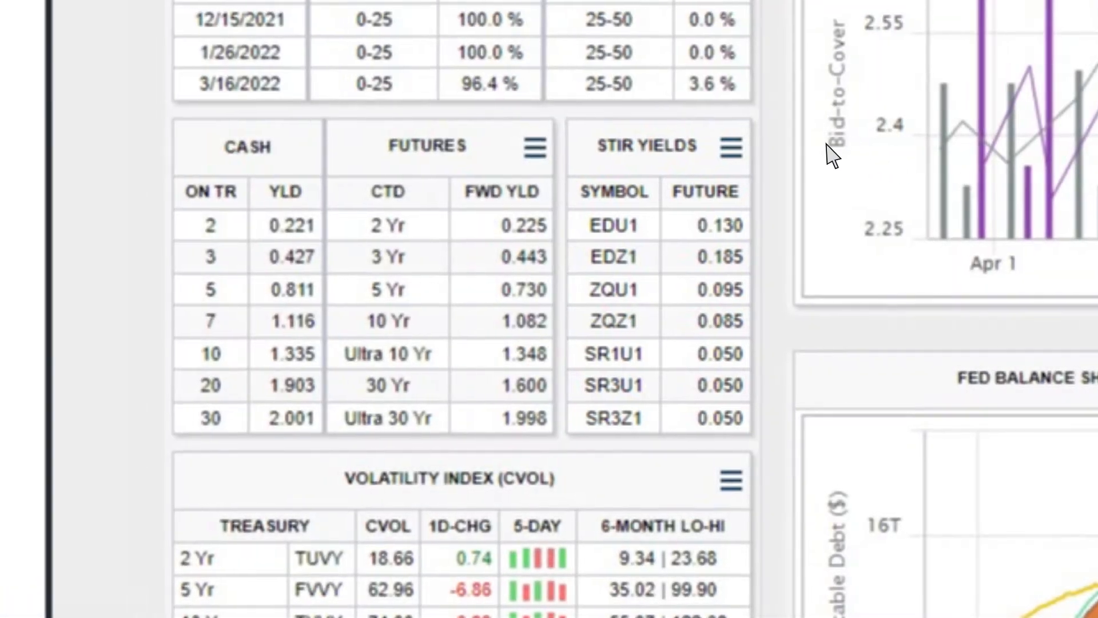
pyautogui.click(733, 148)
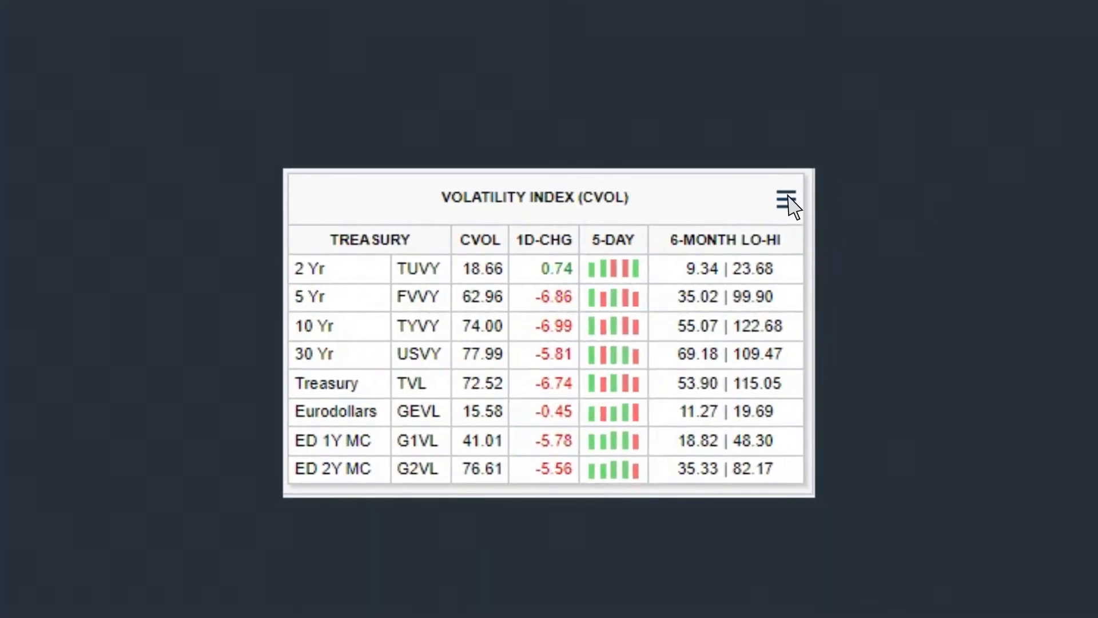
pyautogui.click(786, 198)
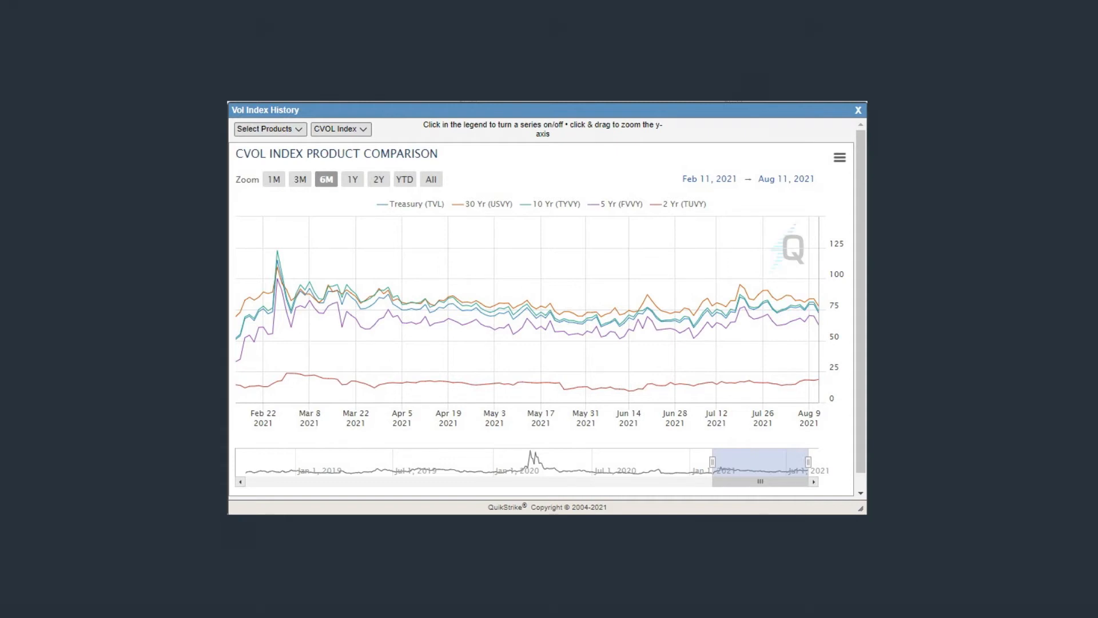
pyautogui.click(857, 110)
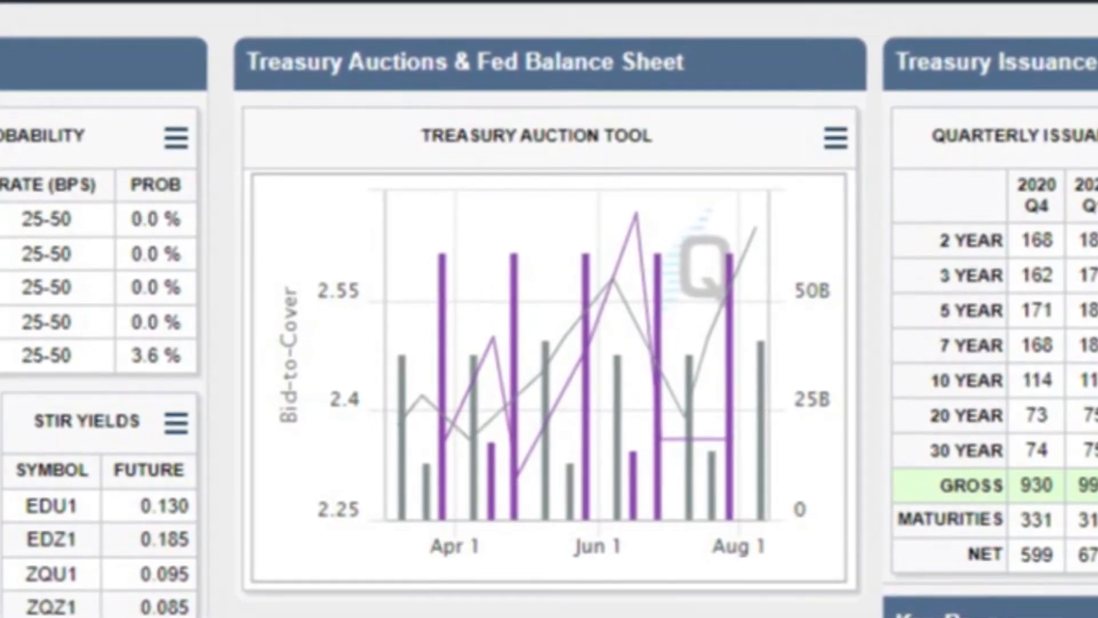
pyautogui.click(833, 138)
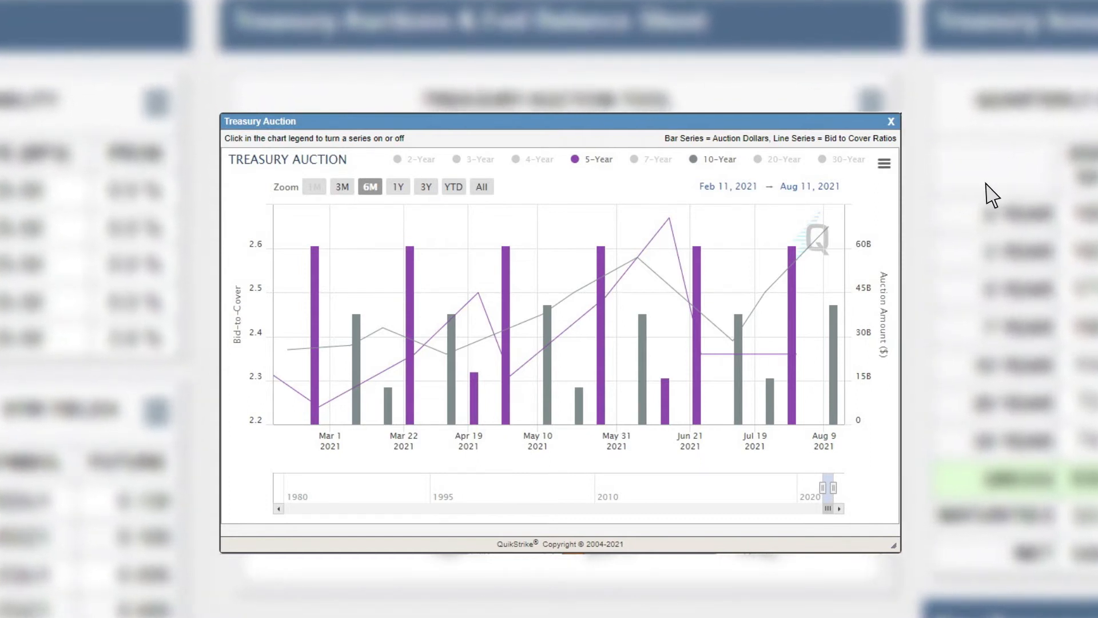
pyautogui.click(478, 159)
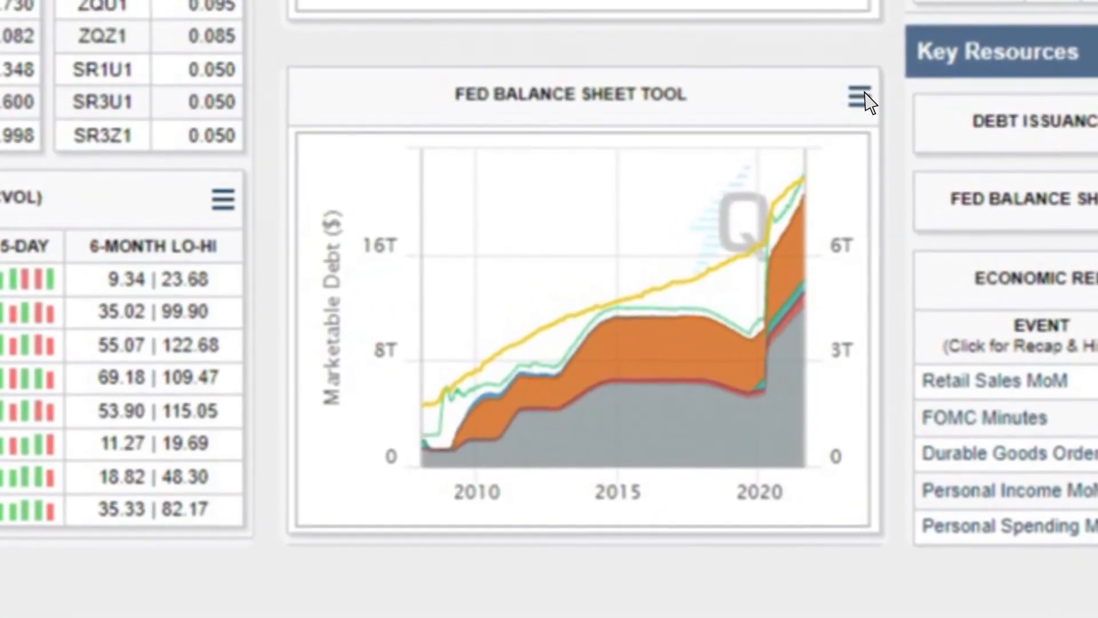
pyautogui.click(859, 96)
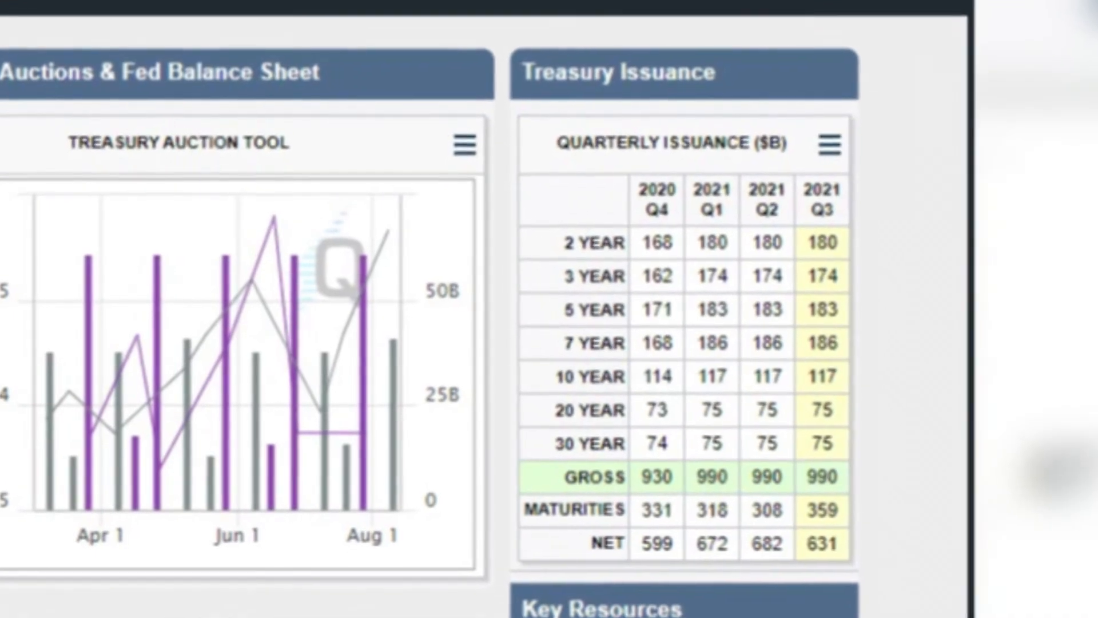
pyautogui.click(829, 143)
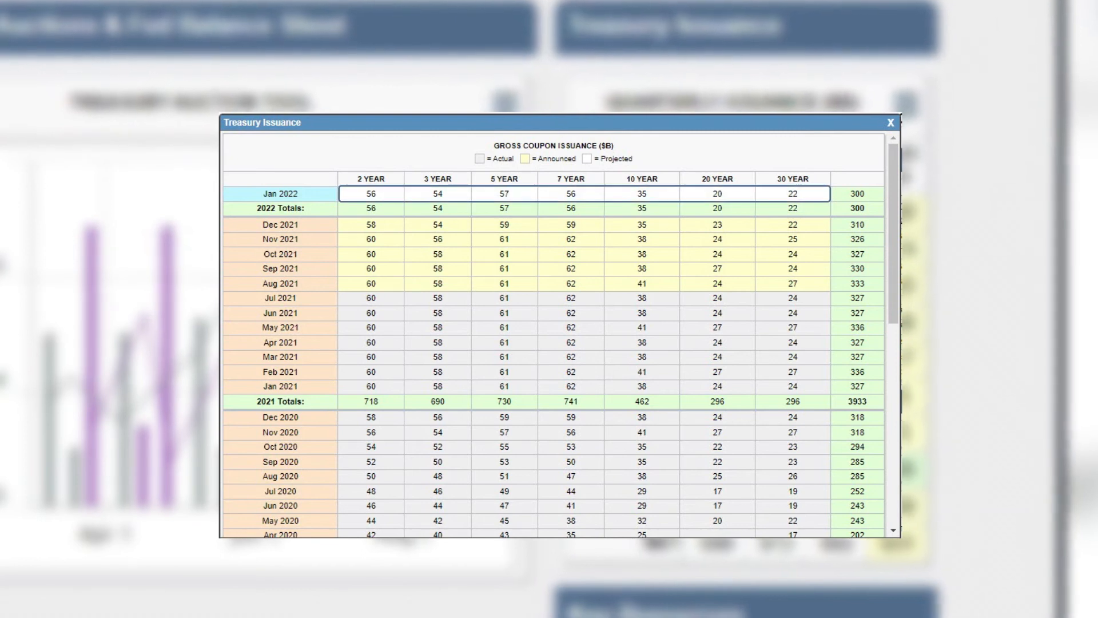
pyautogui.click(891, 123)
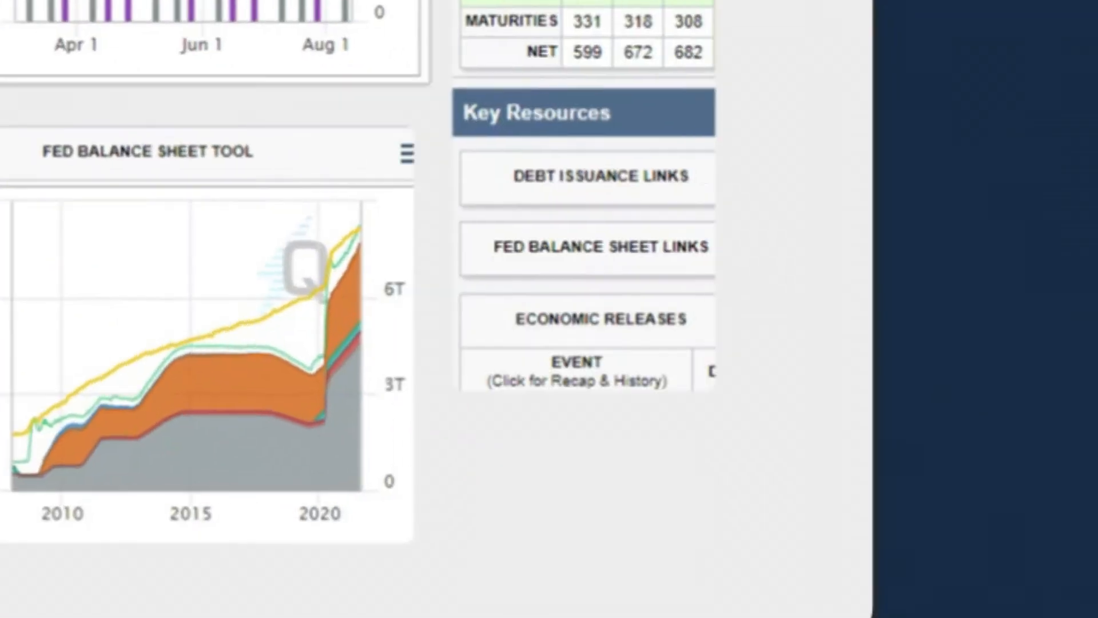
pyautogui.scroll(-3)
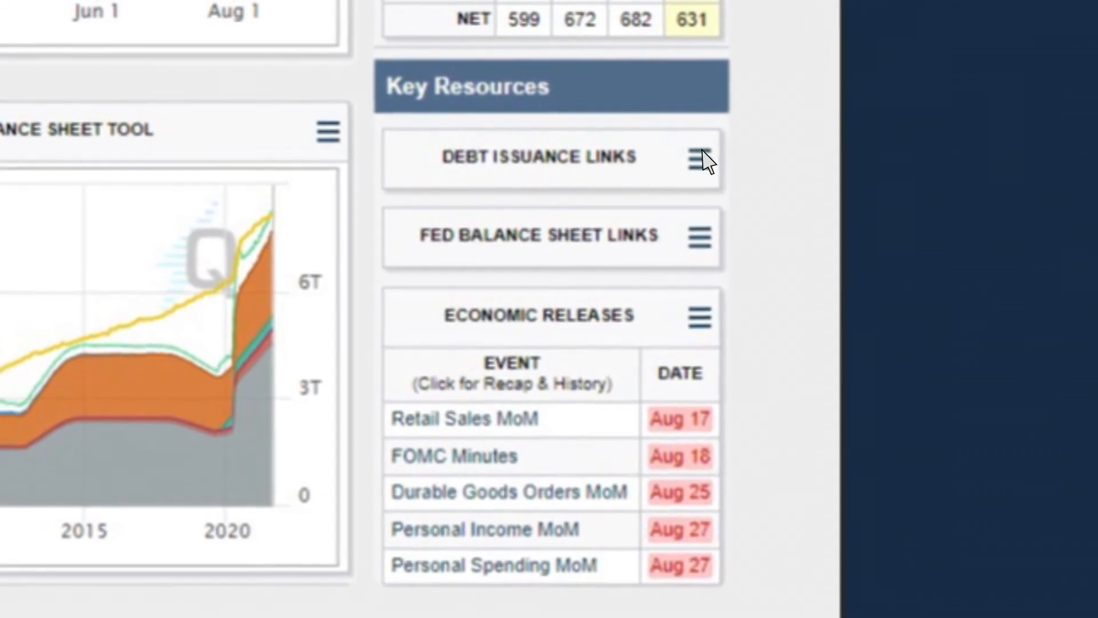
pyautogui.click(706, 158)
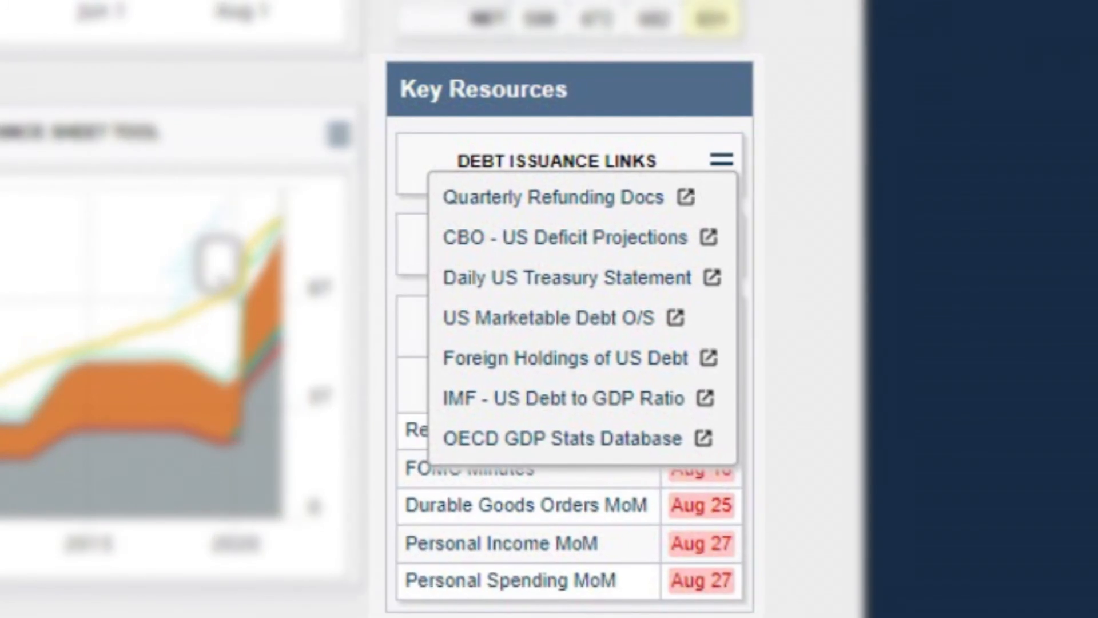
pyautogui.click(722, 159)
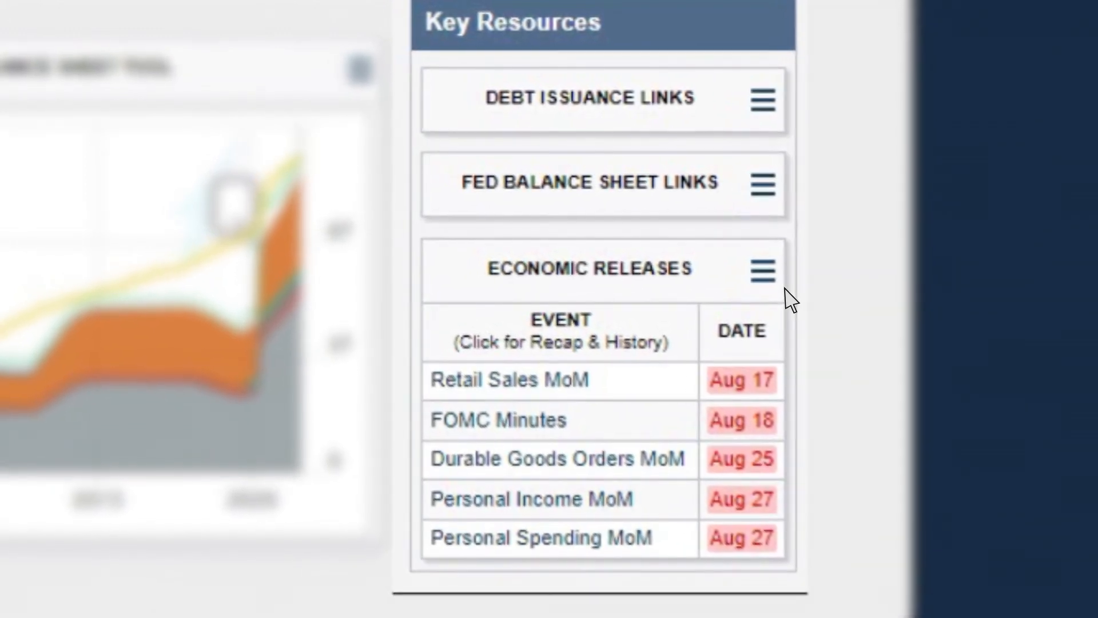
# View the Economic Event Calendar pop-up, then show the Portrait/Landscape PDF export choices.
pyautogui.click(762, 270)
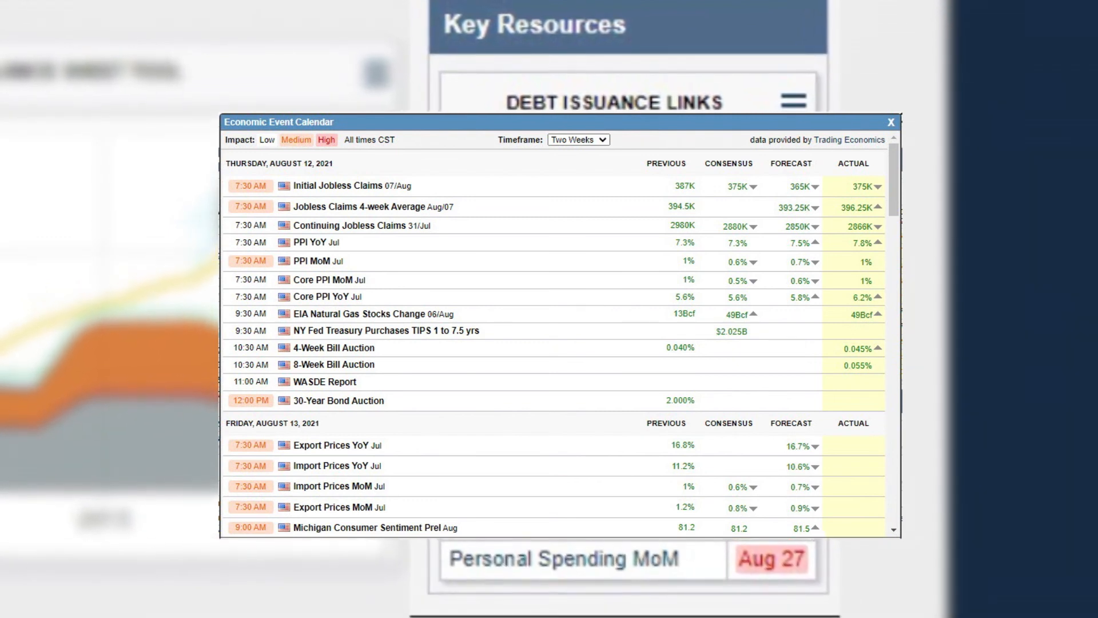
pyautogui.click(891, 122)
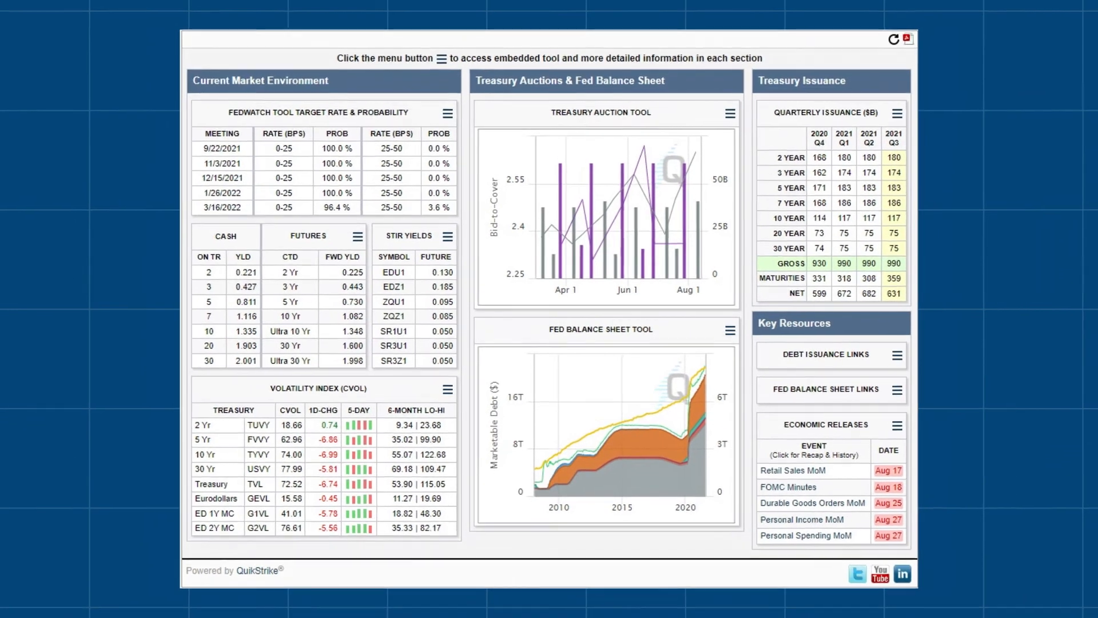
pyautogui.click(906, 39)
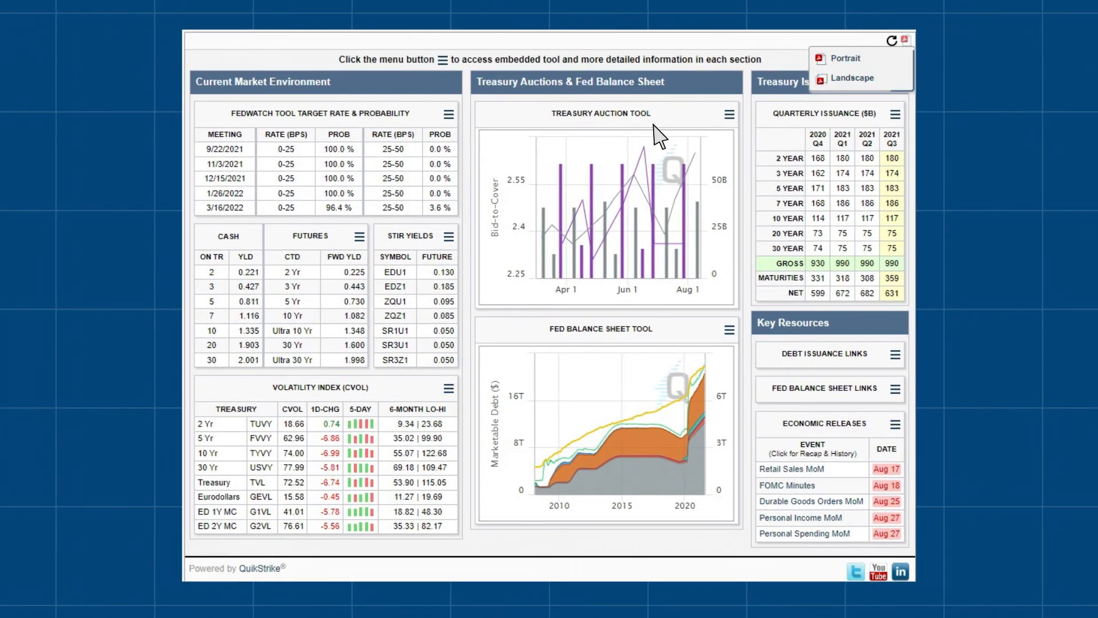